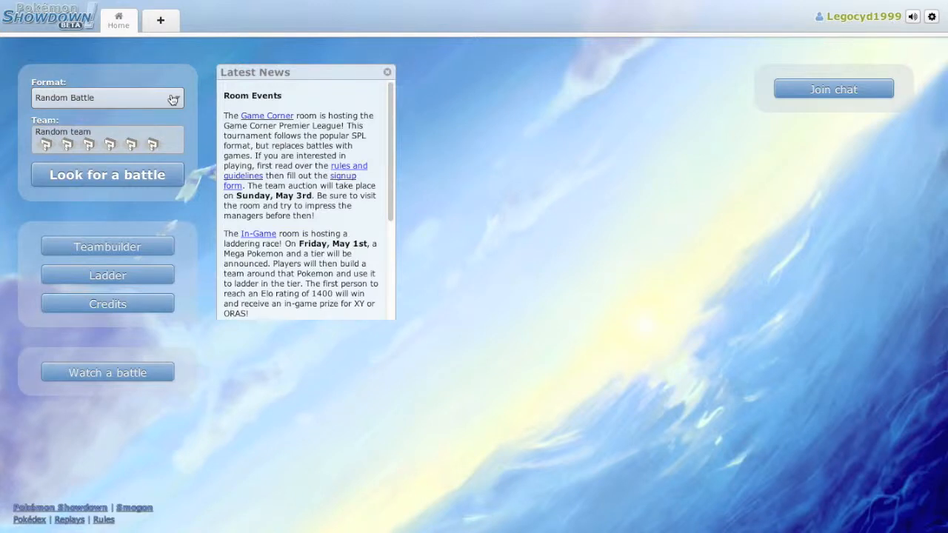
Close the Latest News panel and choose Ubers from the Format list
left_click(107, 97)
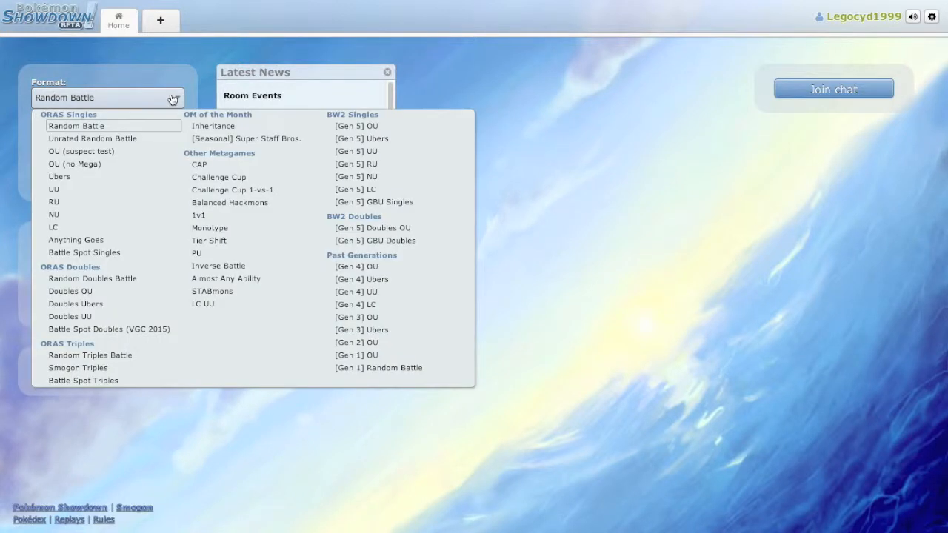
left_click(76, 125)
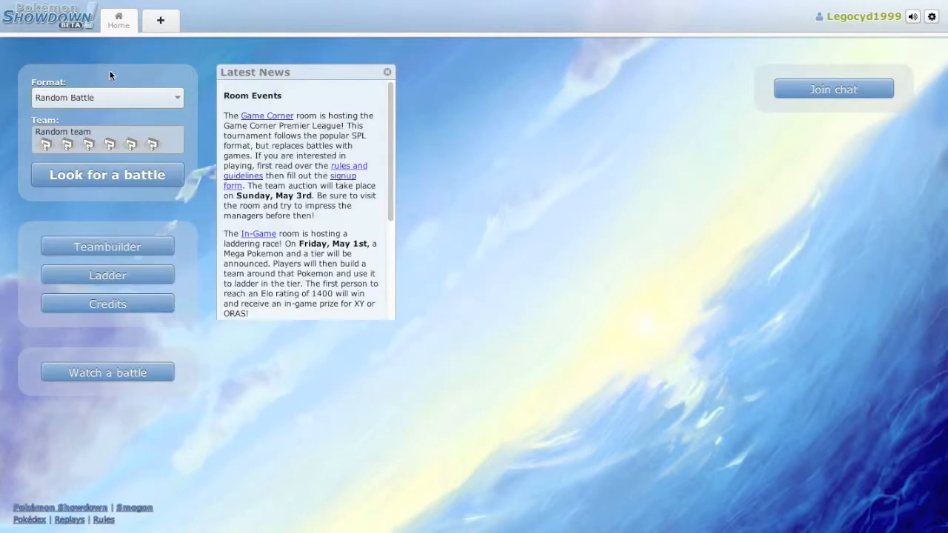
left_click(387, 72)
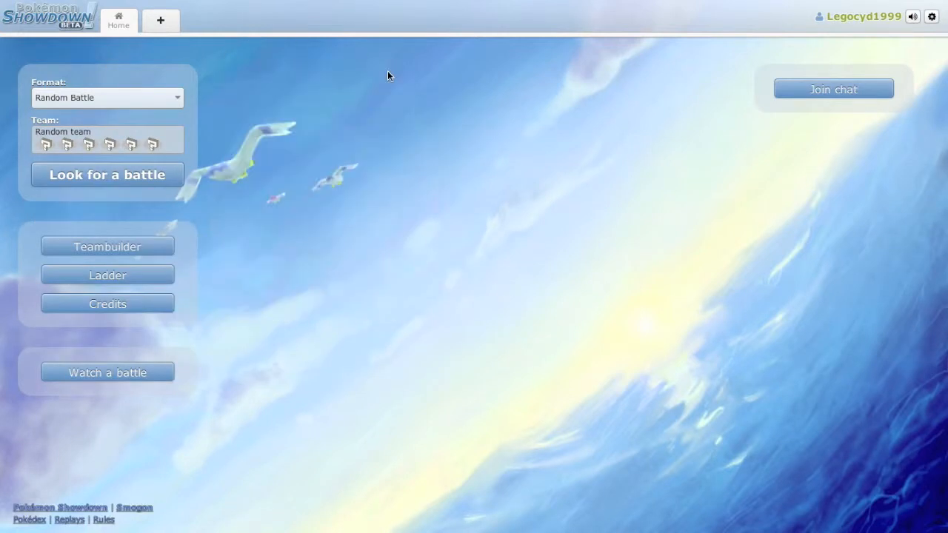
left_click(107, 97)
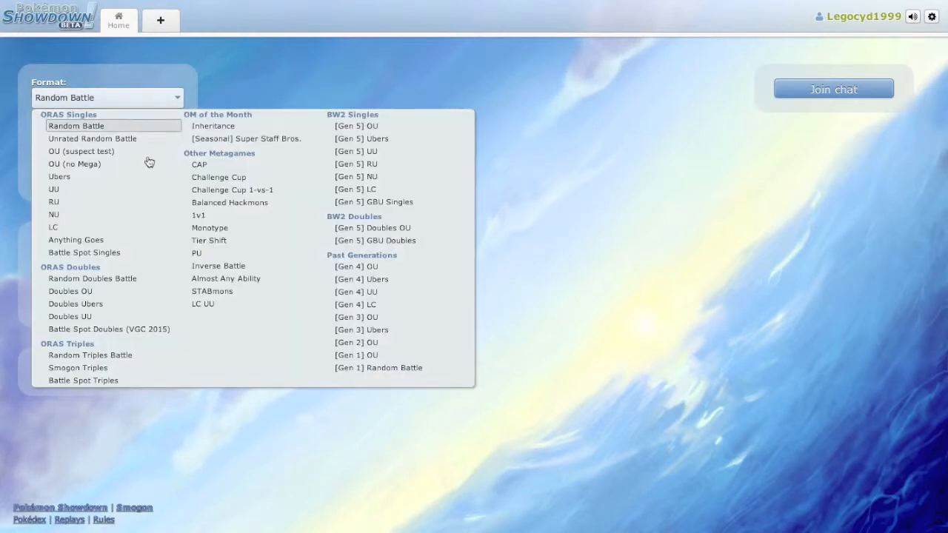
left_click(59, 176)
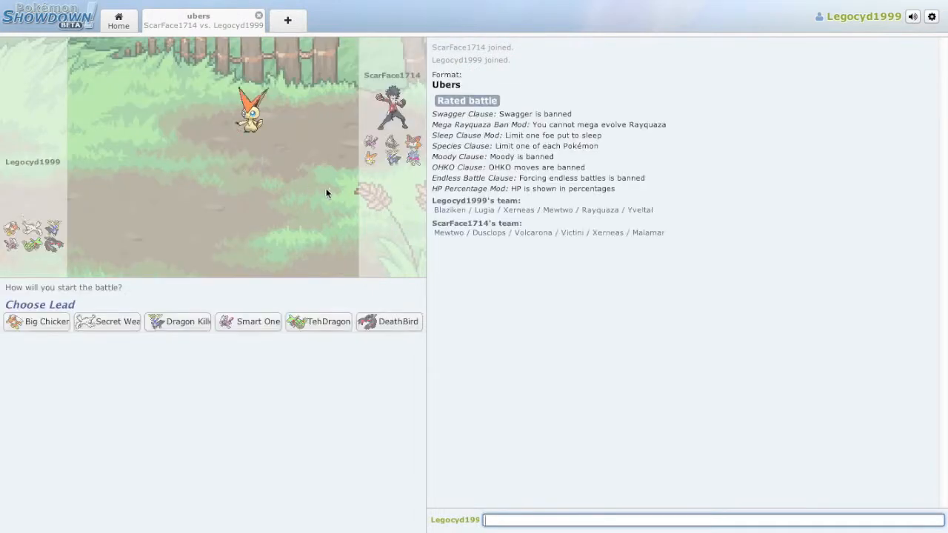
mouse_move(258, 321)
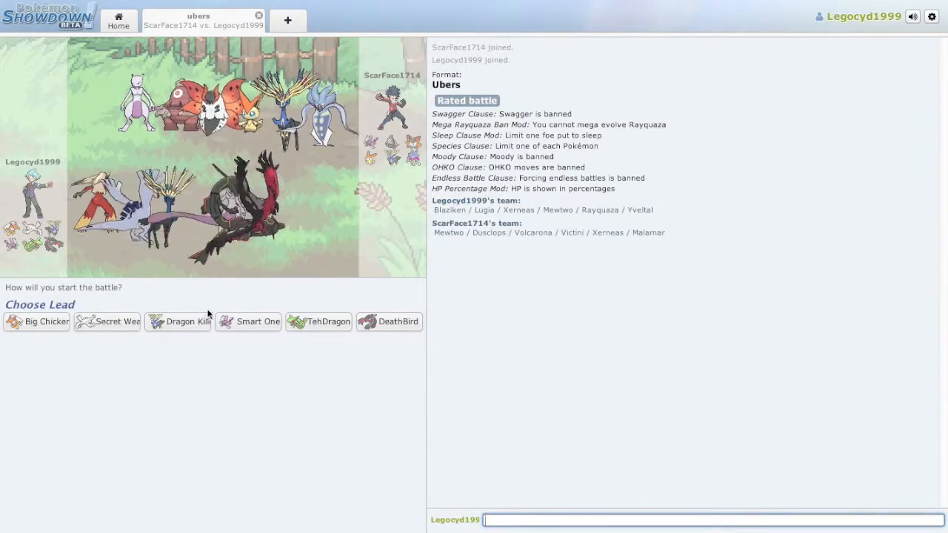
mouse_move(106, 321)
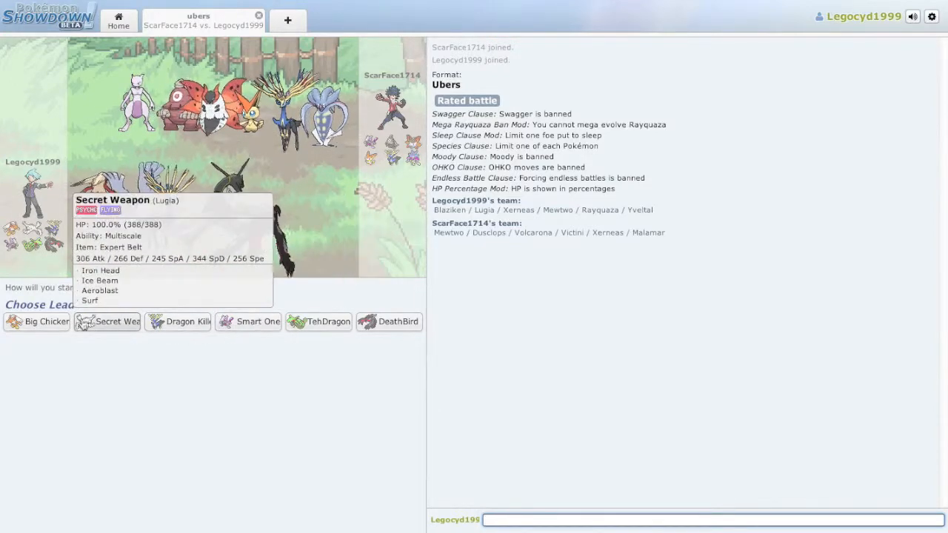
Choose Big Chicken as the lead Pokémon
left_click(106, 322)
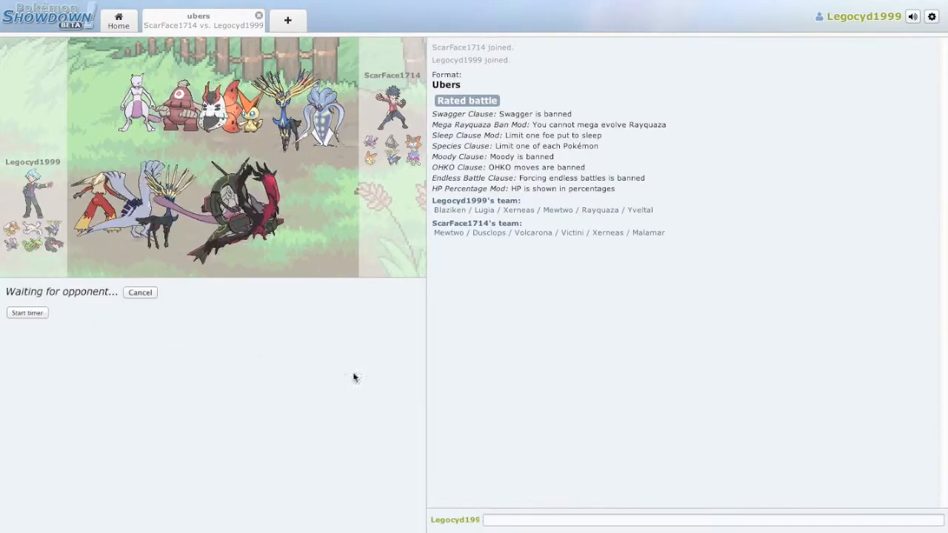
mouse_move(507, 377)
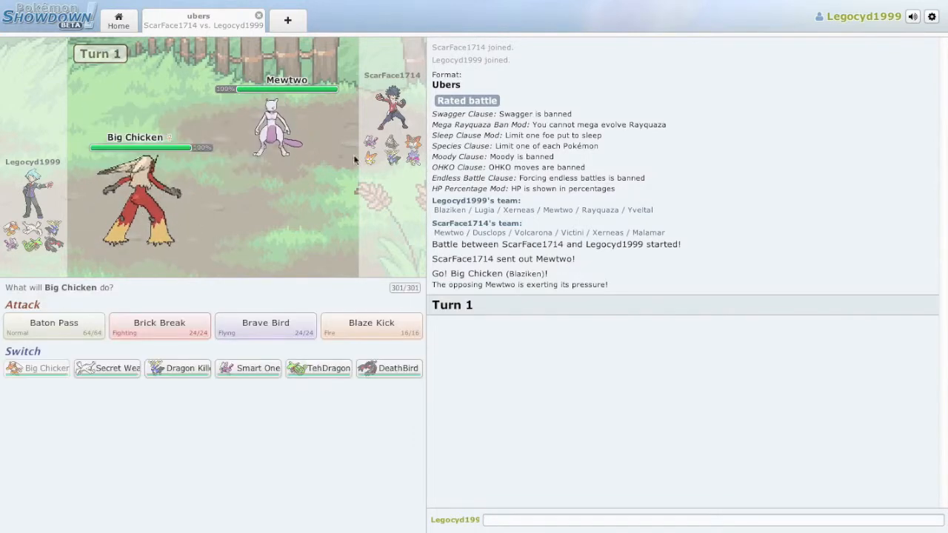
mouse_move(266, 119)
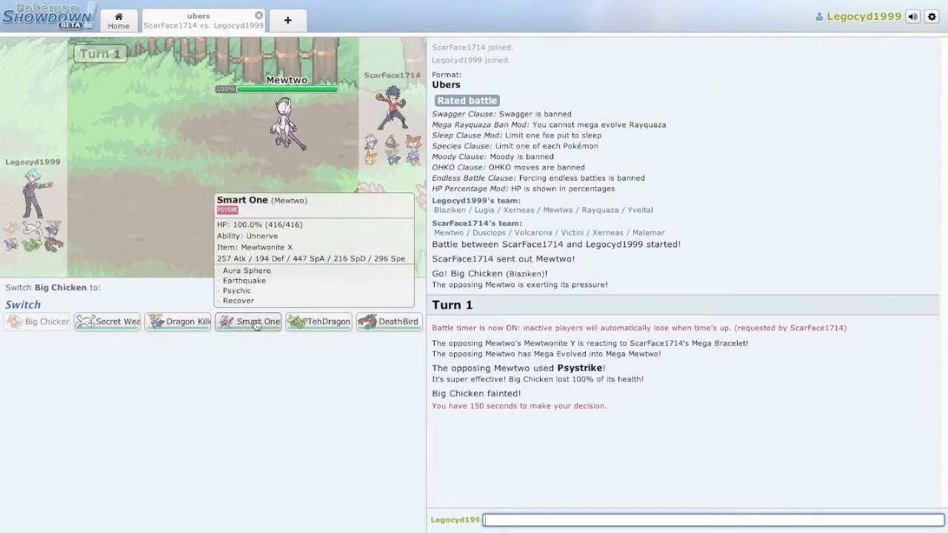
Switch in DeathBird for the fainted Big Chicken
left_click(255, 322)
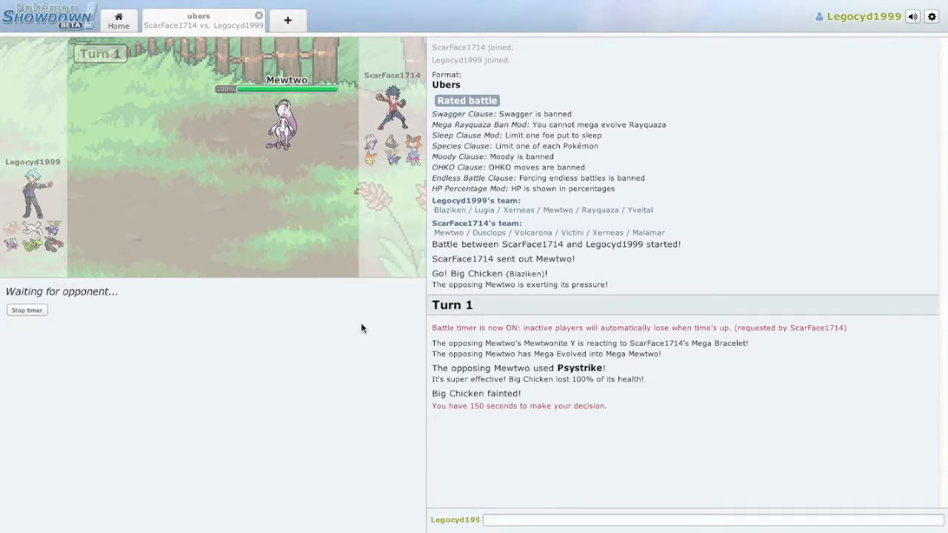
mouse_move(228, 303)
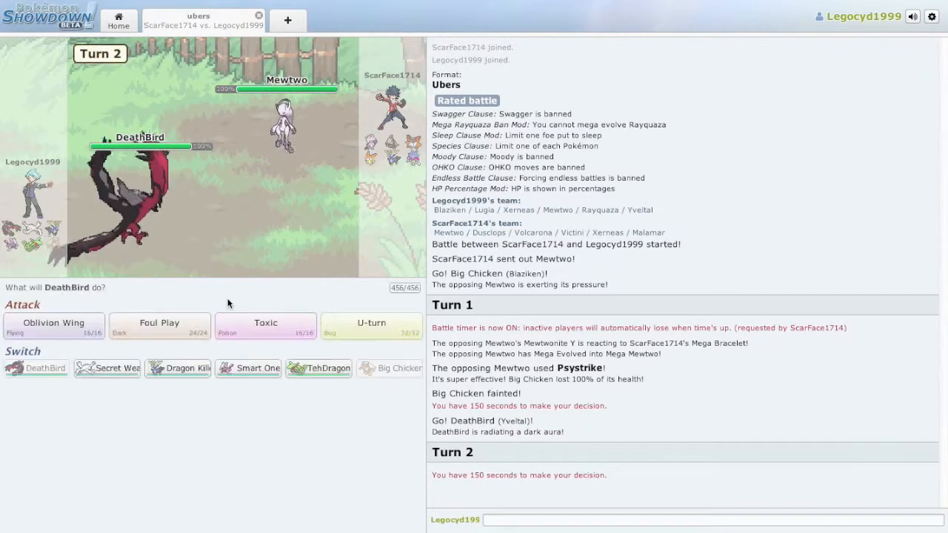
mouse_move(160, 326)
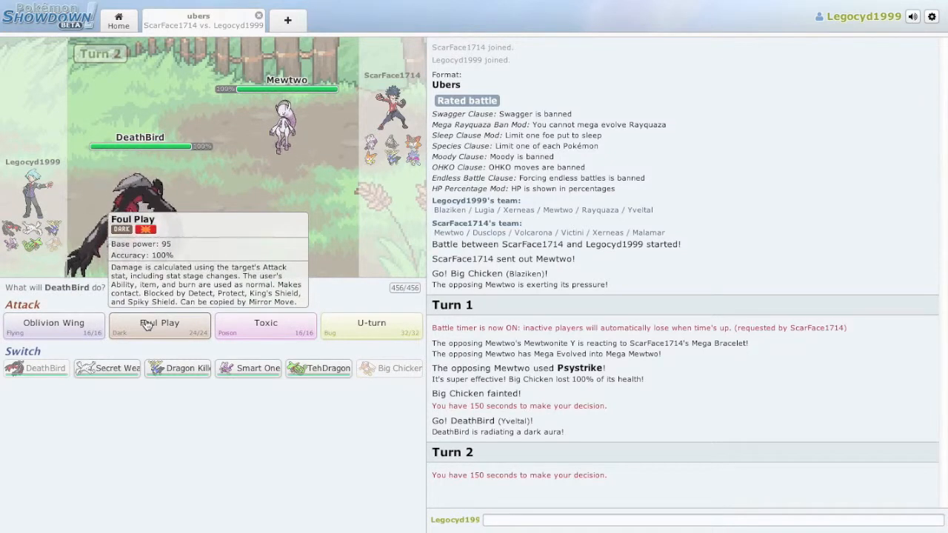
Attack the opposing Mewtwo with DeathBird's Foul Play
left_click(158, 325)
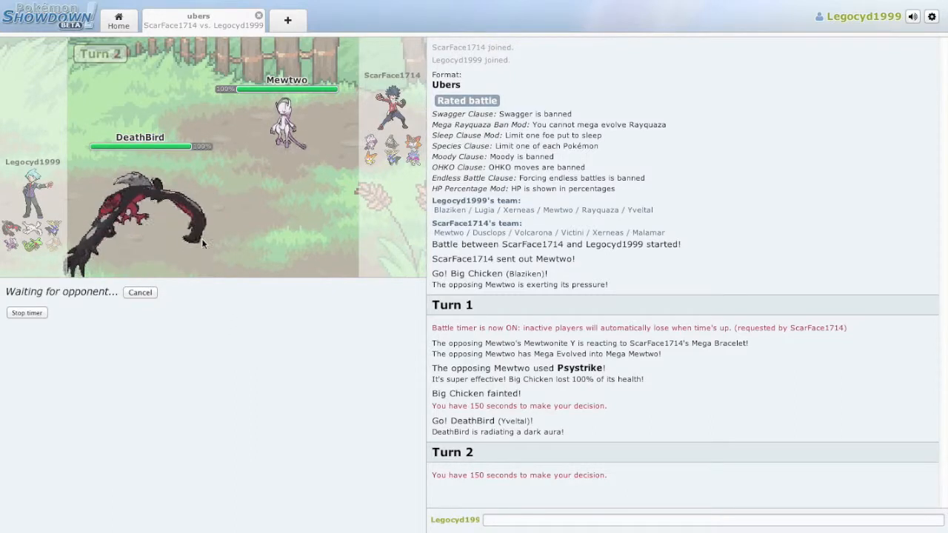
mouse_move(285, 122)
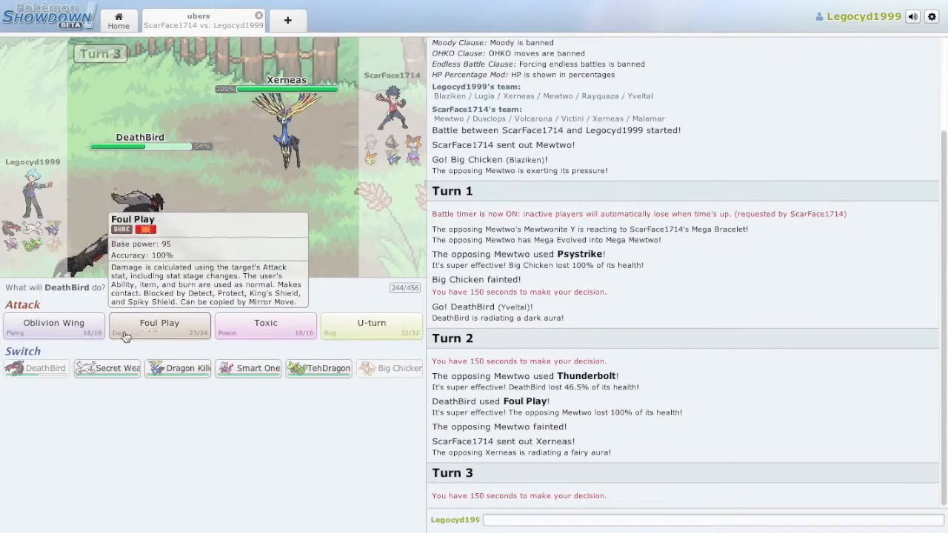
mouse_move(371, 322)
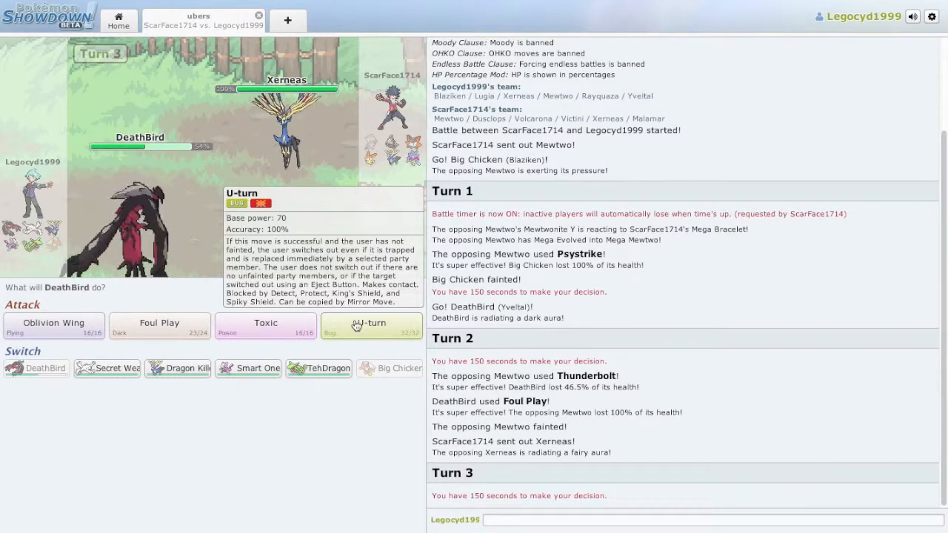
Use Oblivion Wing, Toxic, then U-turn with DeathBird against Xerneas
left_click(370, 323)
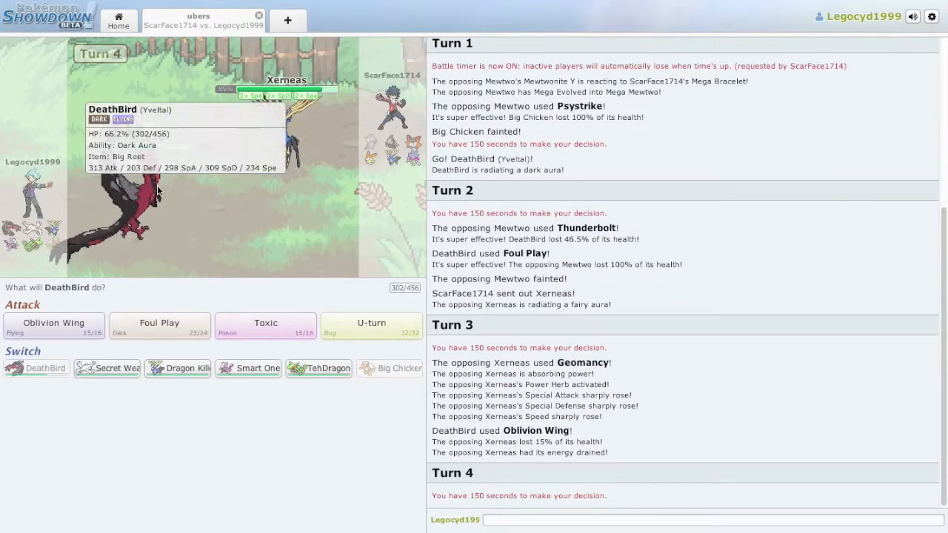
left_click(53, 326)
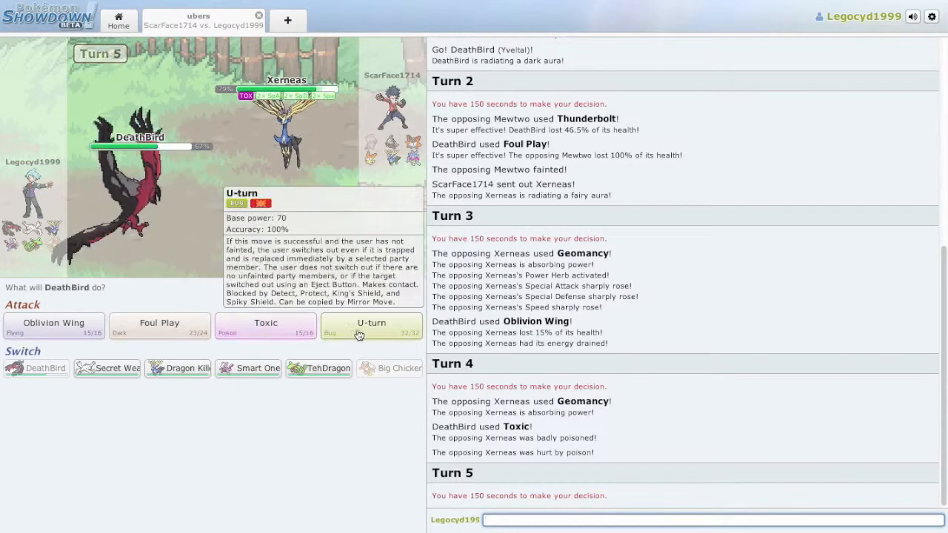
left_click(371, 326)
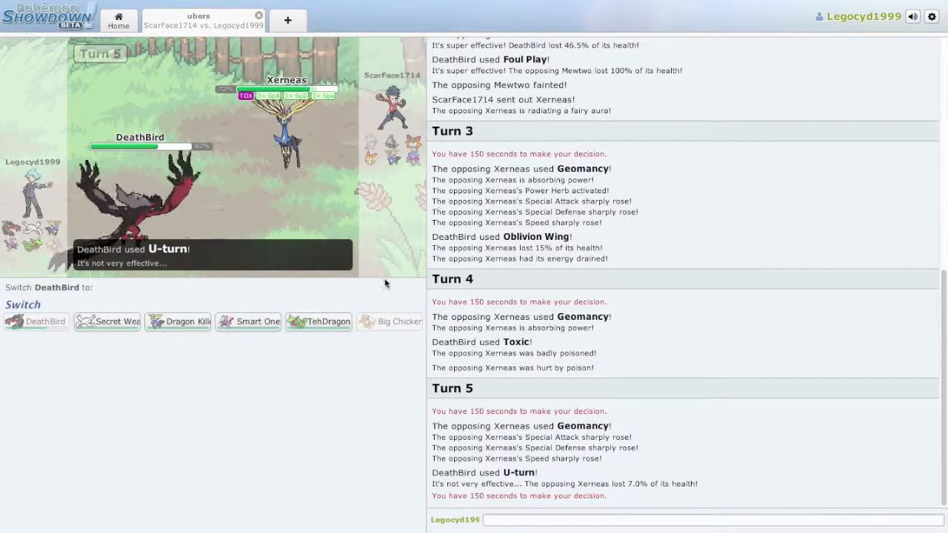
mouse_move(107, 321)
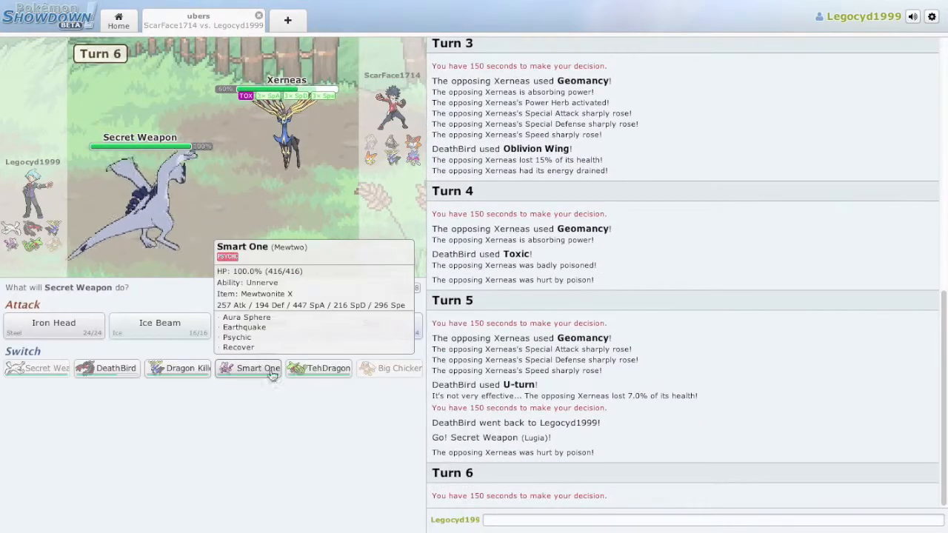
Submit Iron Head for Secret Weapon against Xerneas on turn 6
left_click(248, 368)
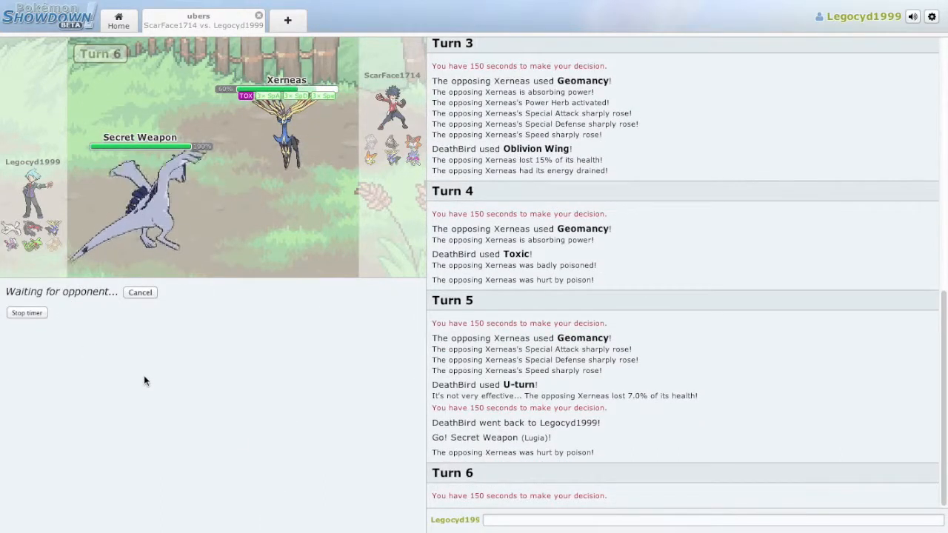
mouse_move(248, 184)
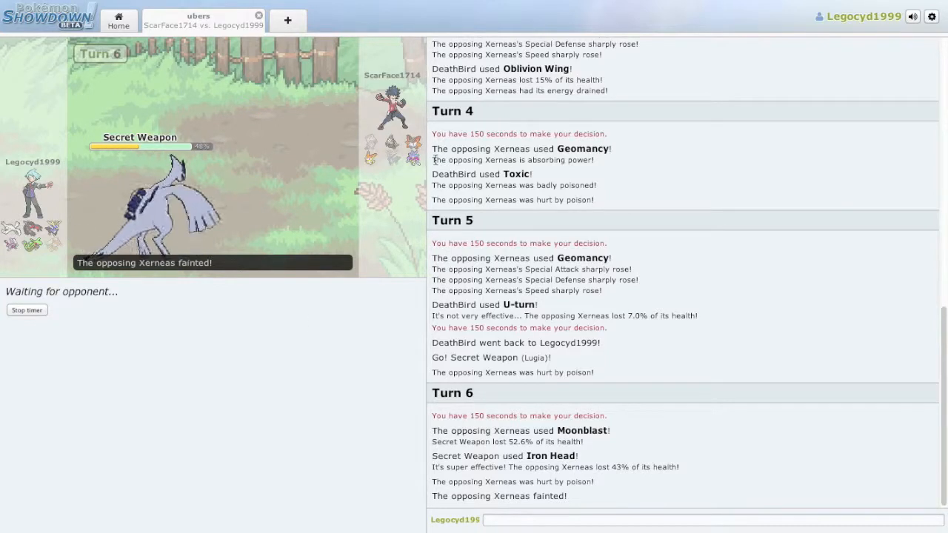
mouse_move(346, 210)
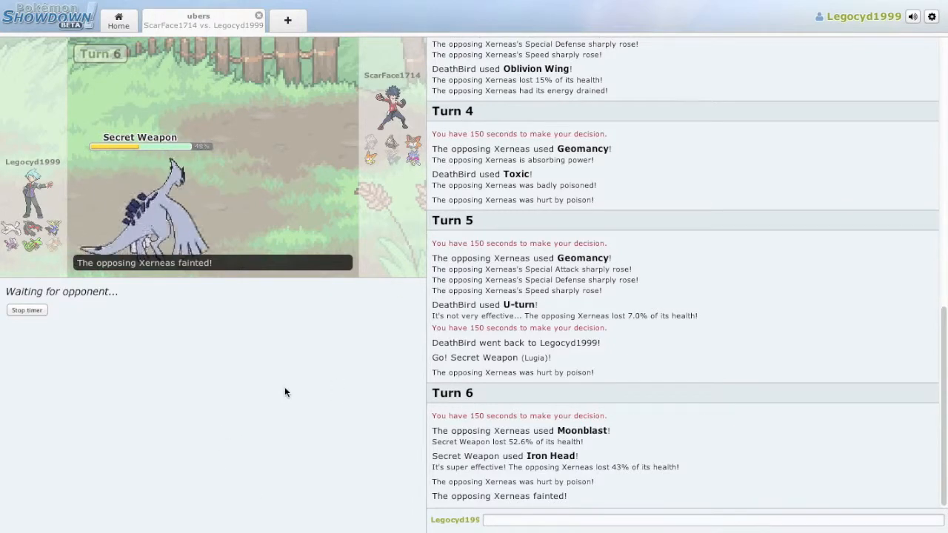
mouse_move(281, 396)
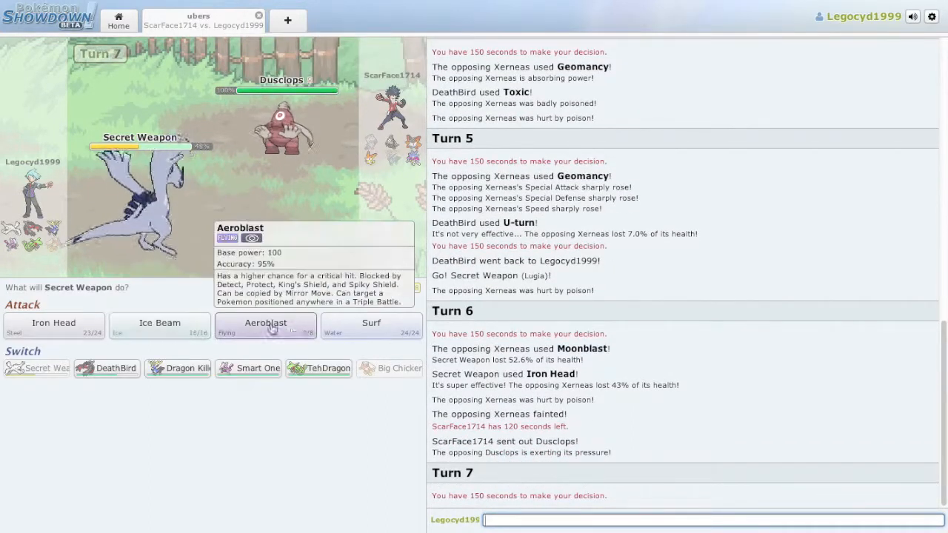
mouse_move(248, 368)
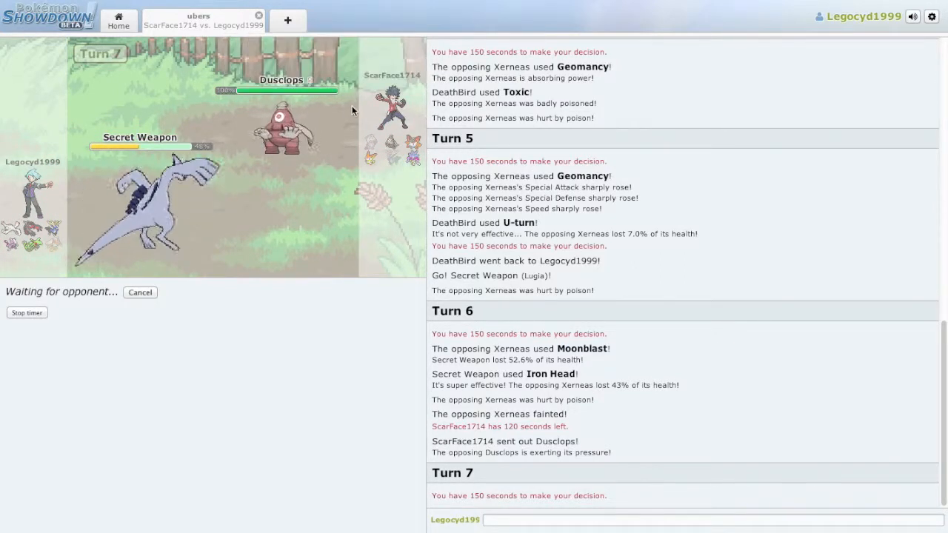
mouse_move(280, 122)
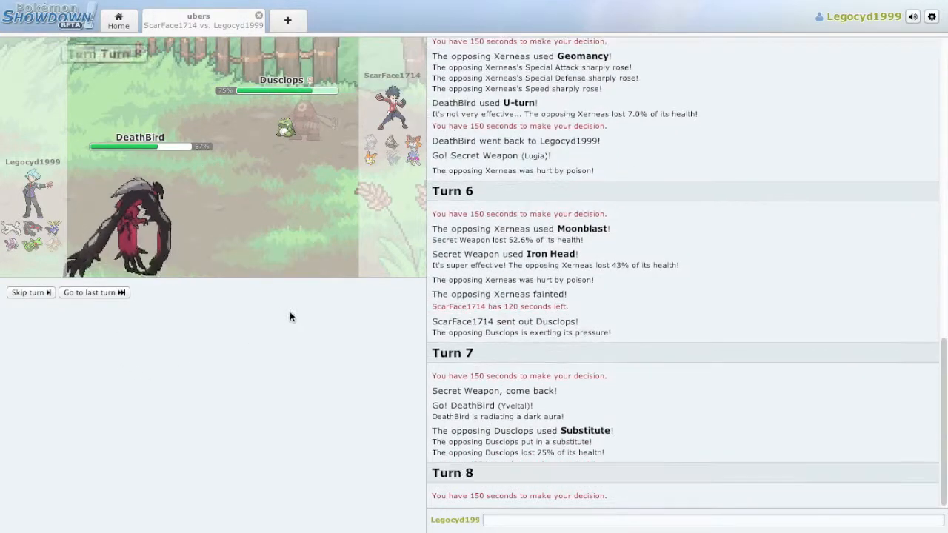
mouse_move(159, 326)
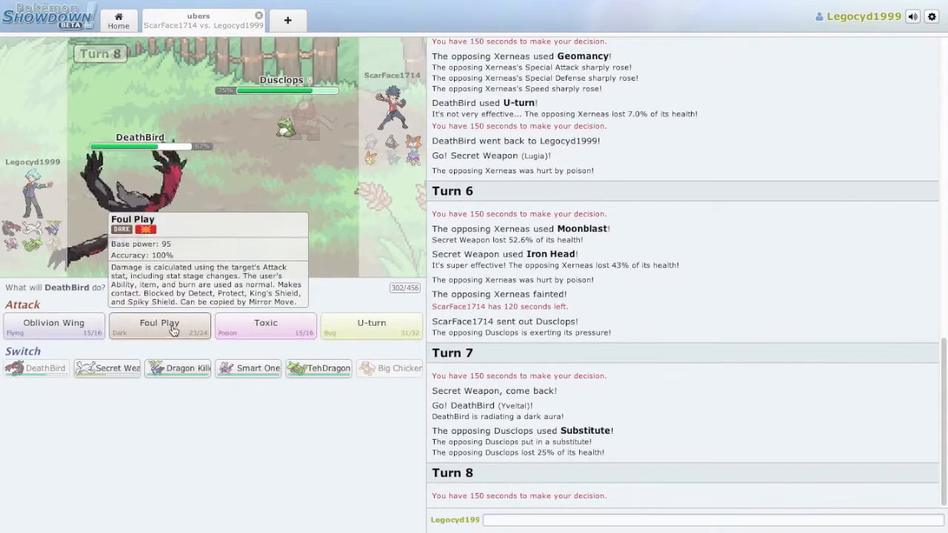
Attack Dusclops with DeathBird's Oblivion Wing, then Foul Play until it faints
left_click(159, 325)
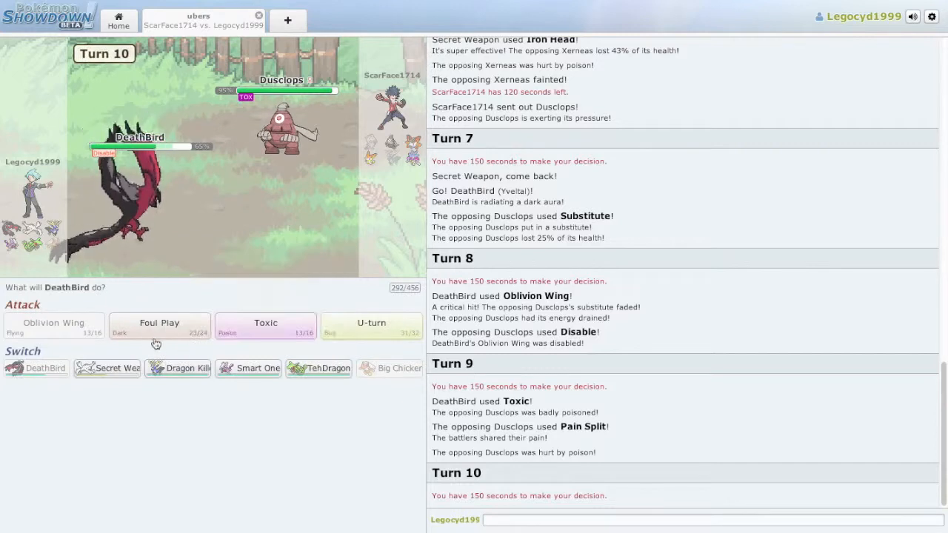
left_click(160, 326)
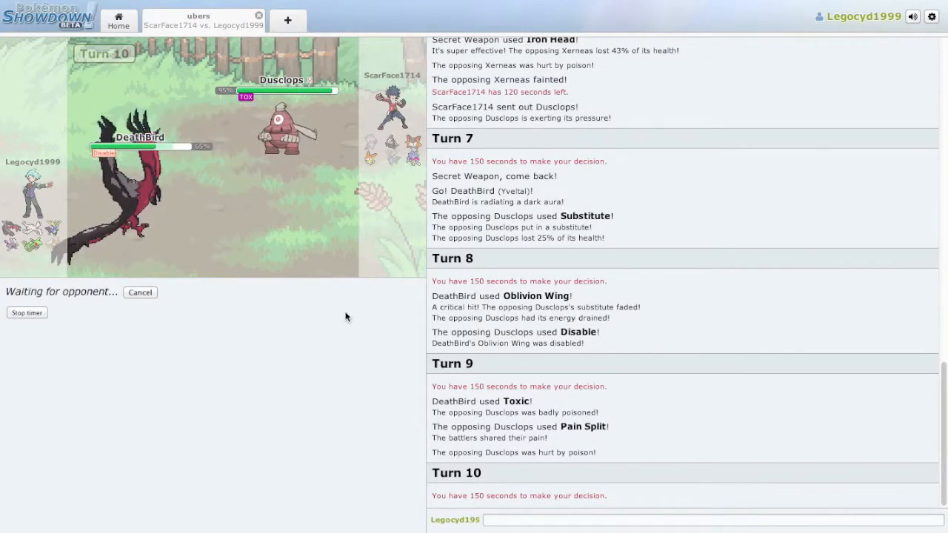
mouse_move(137, 137)
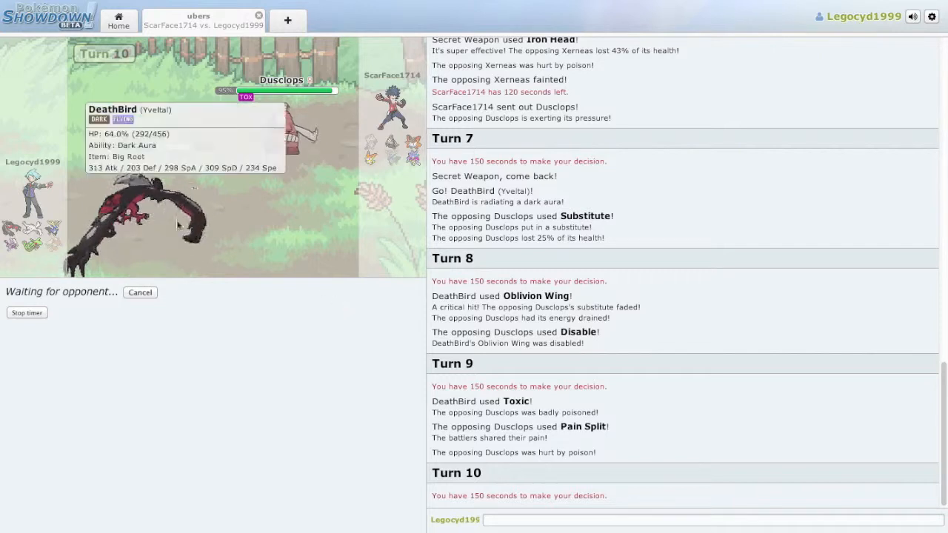
mouse_move(55, 170)
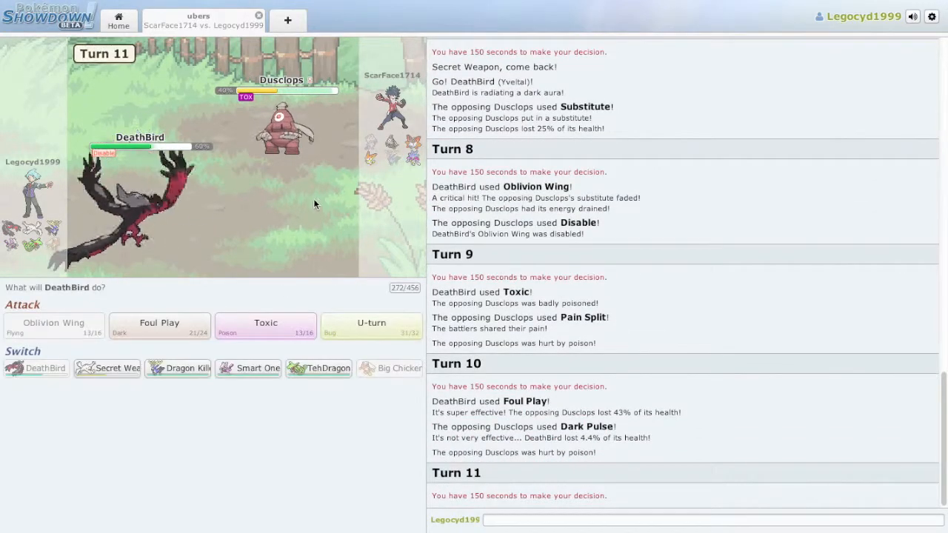
mouse_move(280, 130)
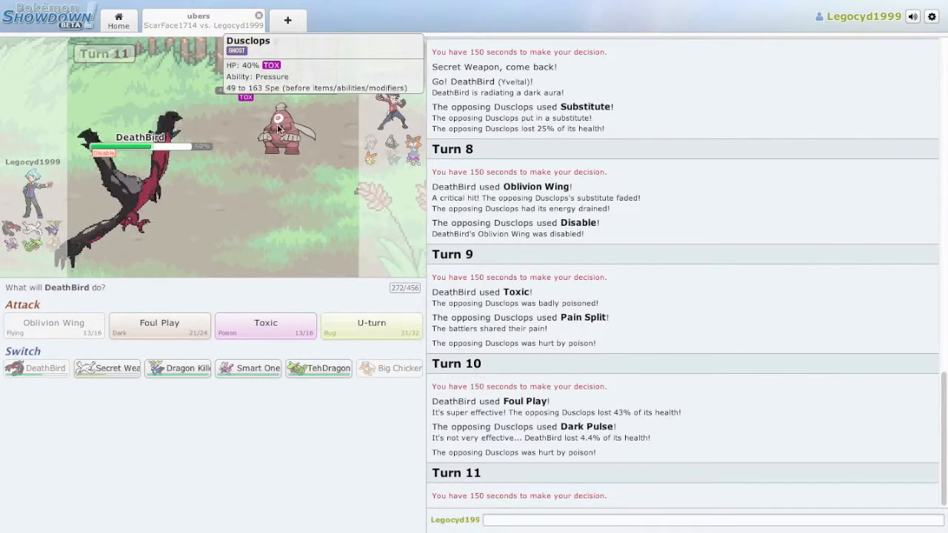
left_click(160, 325)
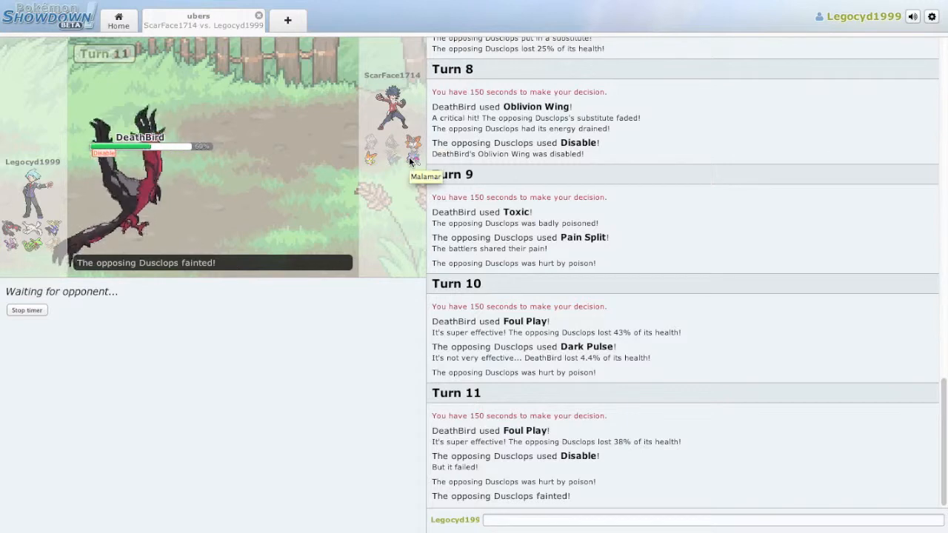
mouse_move(414, 147)
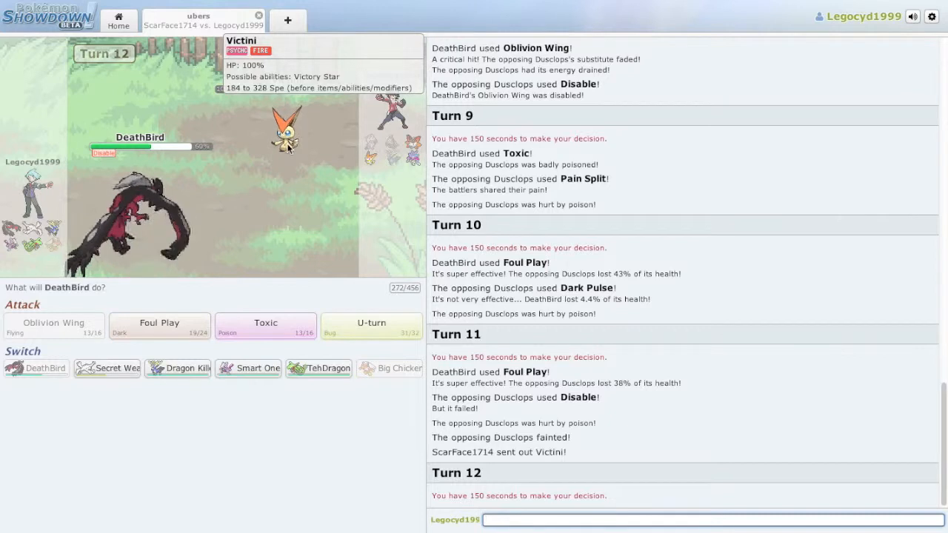
mouse_move(265, 322)
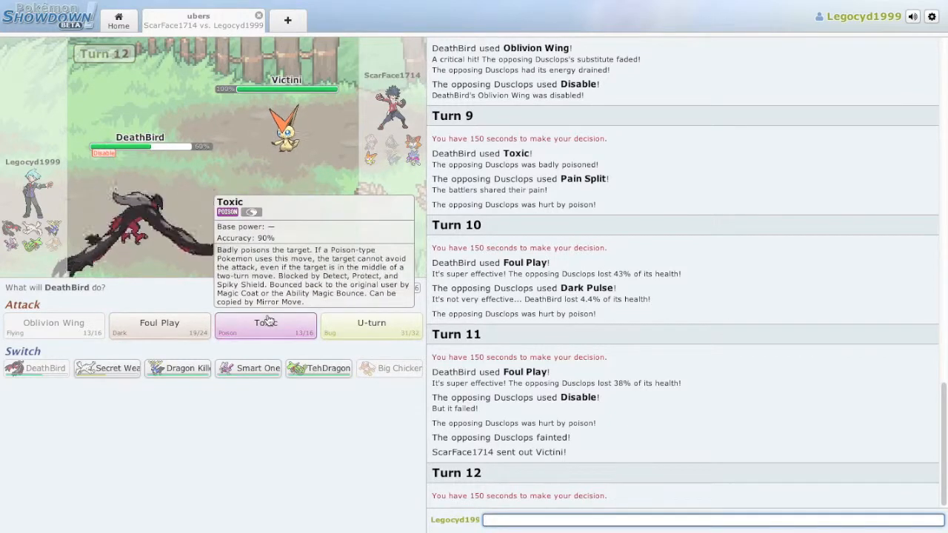
mouse_move(178, 368)
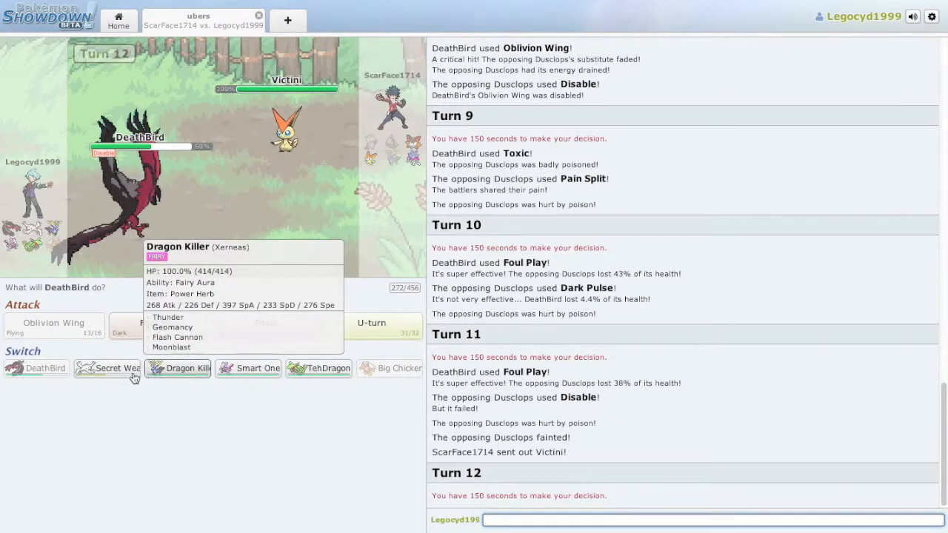
mouse_move(318, 368)
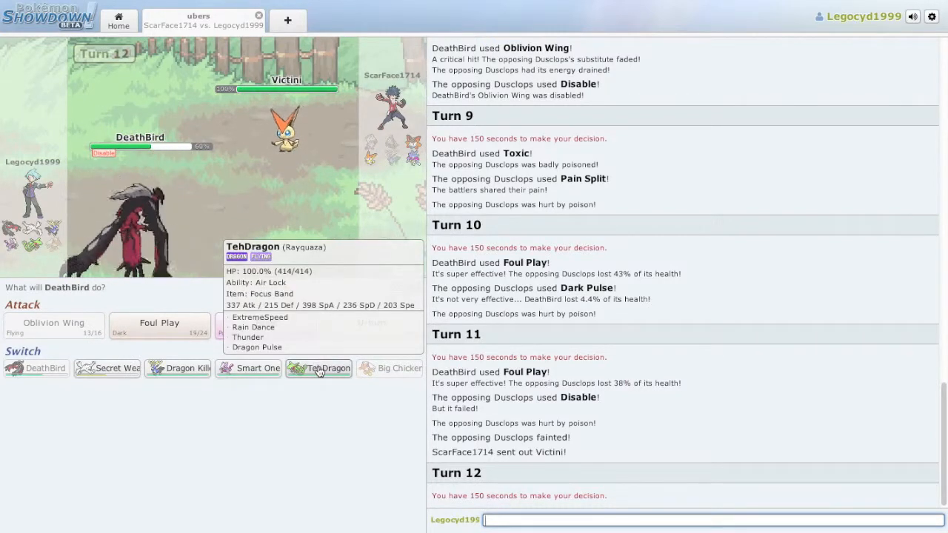
mouse_move(248, 368)
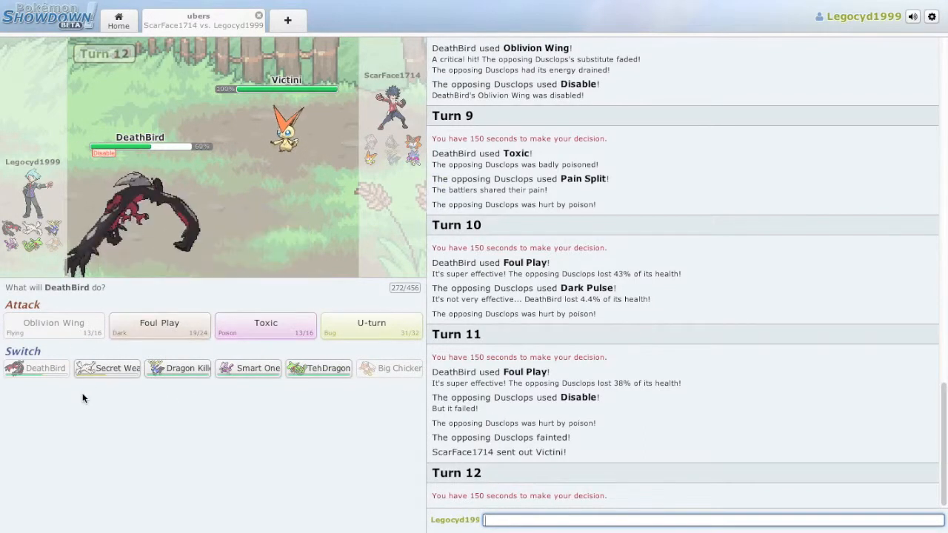
mouse_move(178, 368)
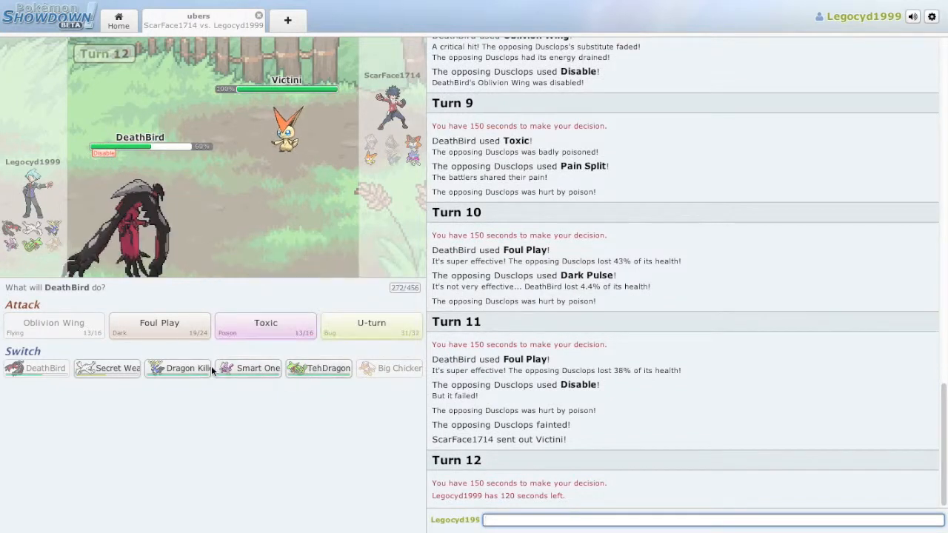
mouse_move(300, 405)
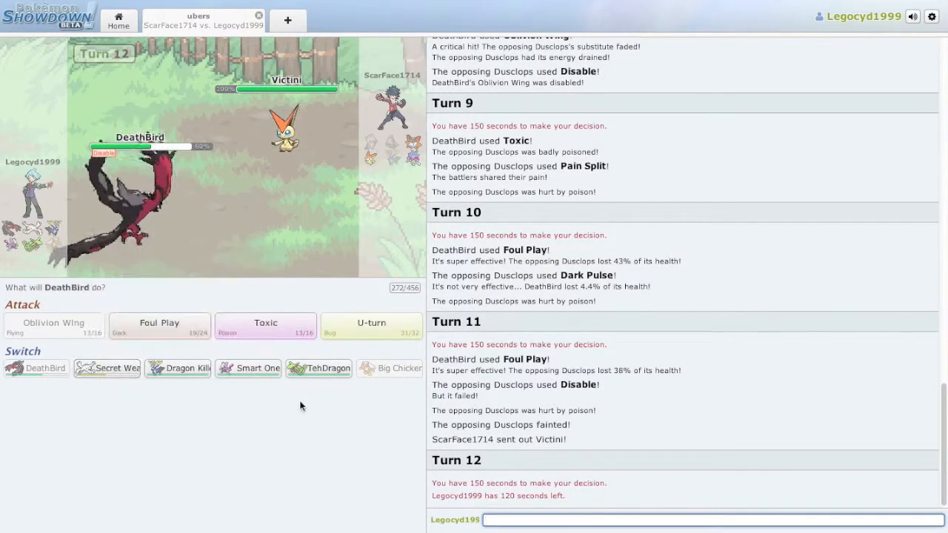
mouse_move(318, 368)
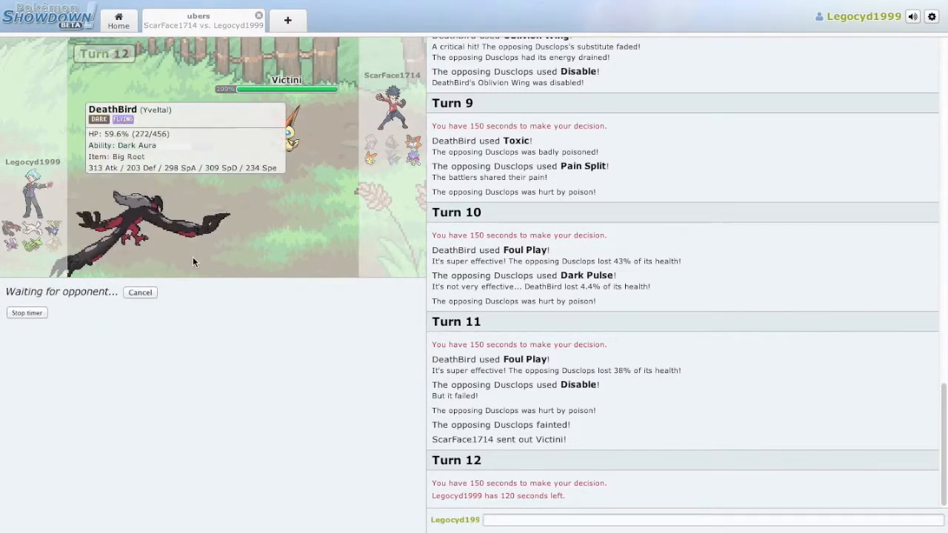
mouse_move(285, 129)
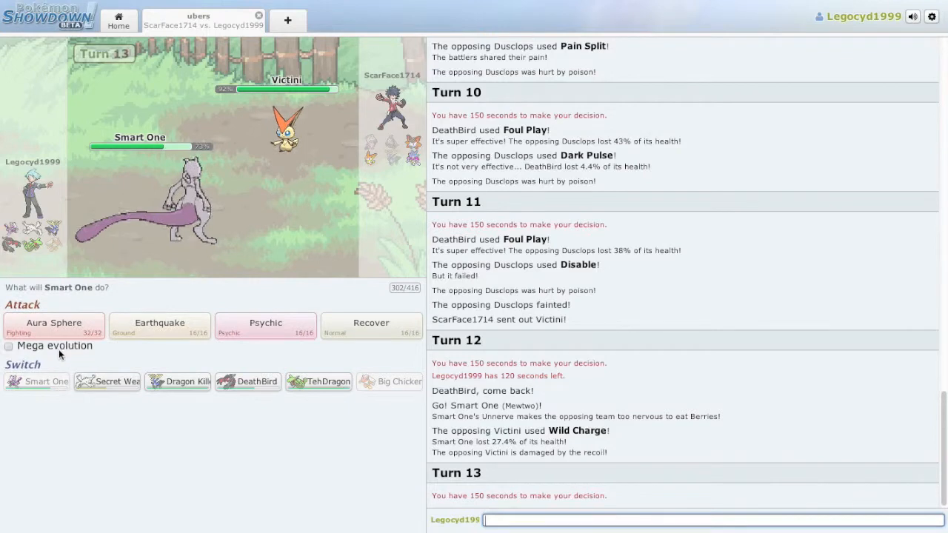
Enable Mega Evolution and use Earthquake with Smart One on Victini
left_click(8, 346)
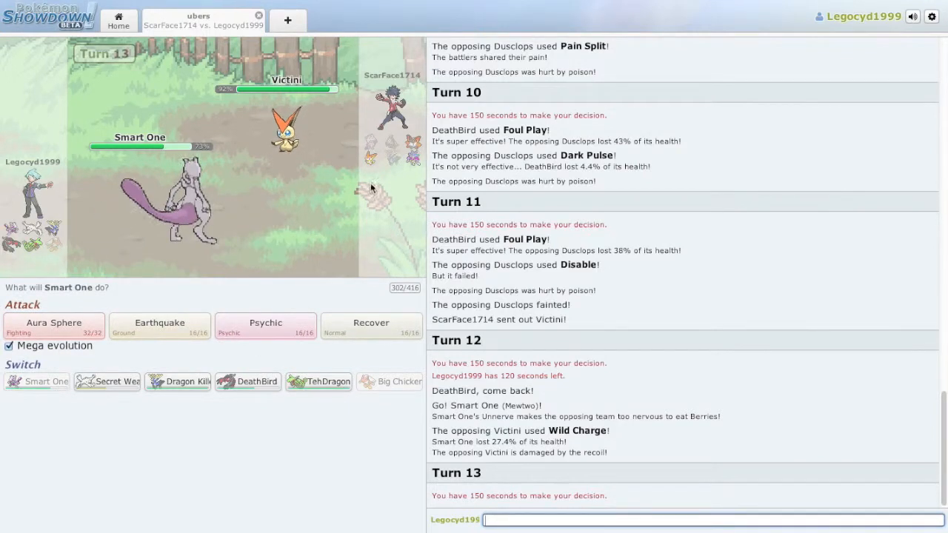
mouse_move(371, 325)
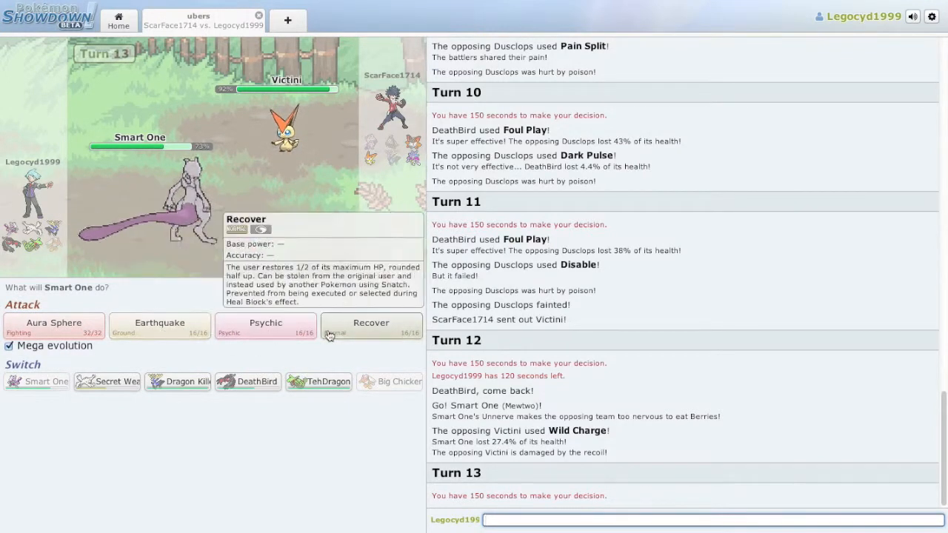
mouse_move(159, 326)
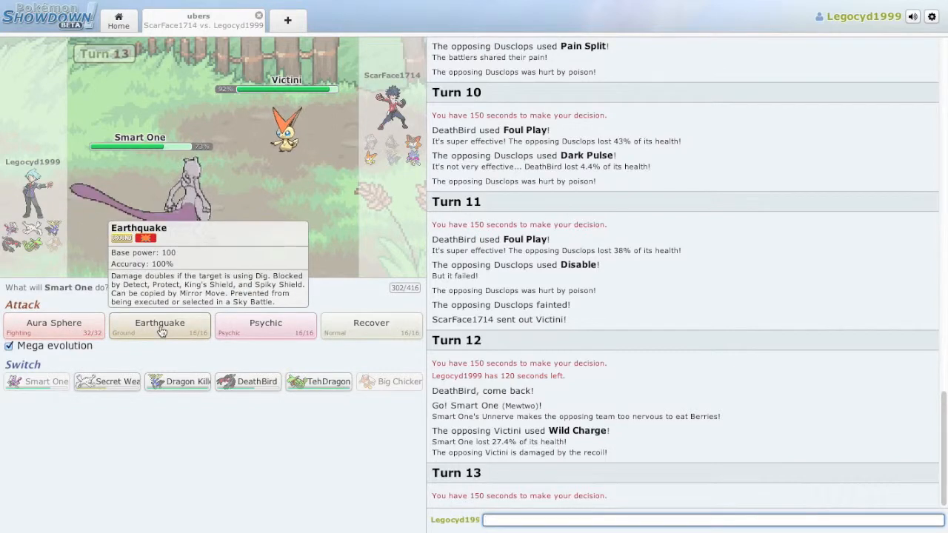
left_click(160, 326)
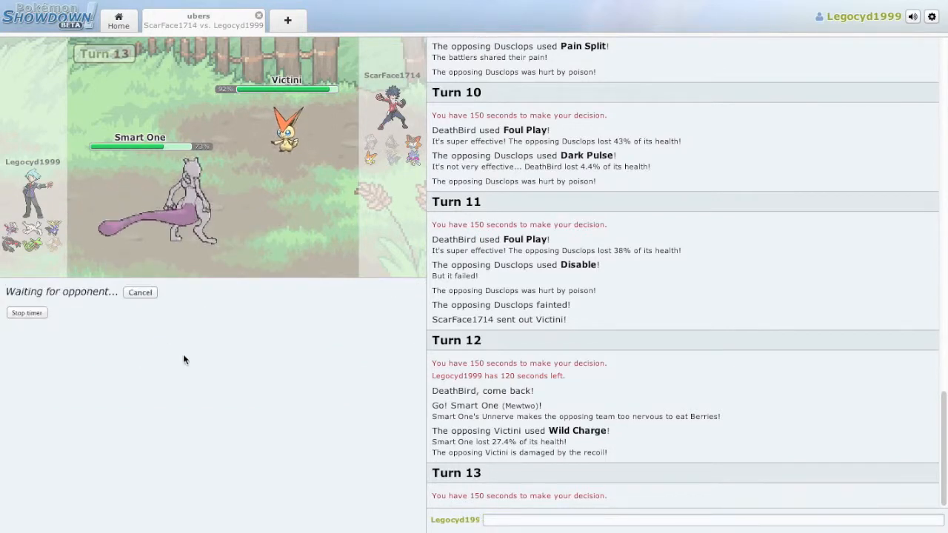
mouse_move(214, 373)
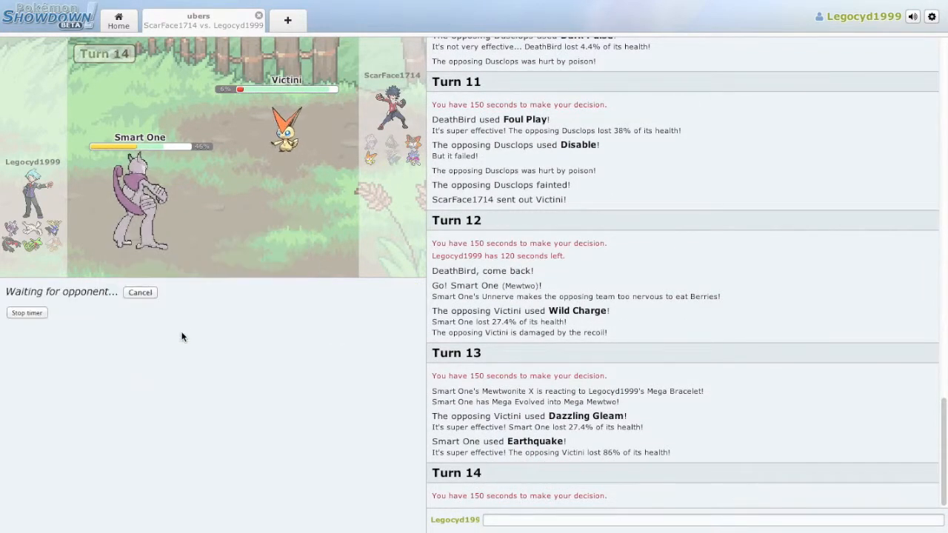
mouse_move(214, 292)
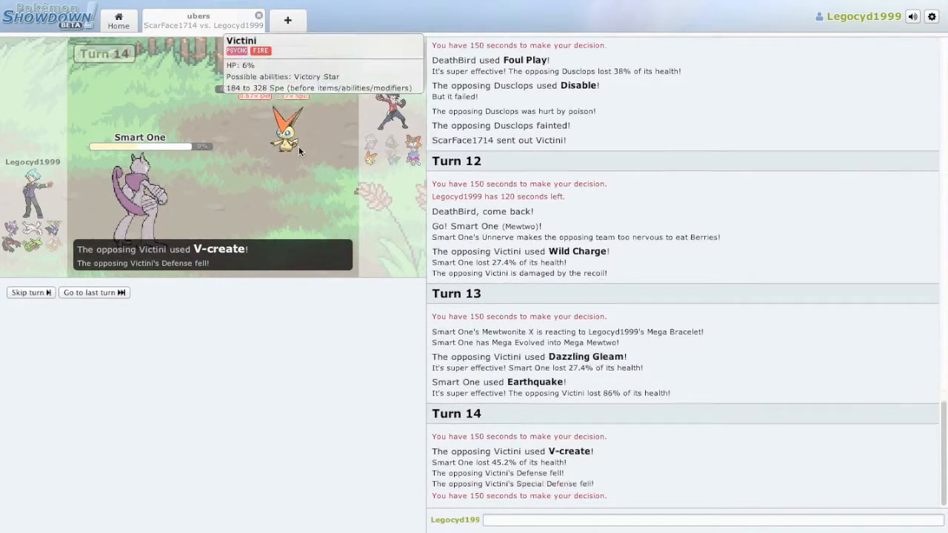
mouse_move(321, 305)
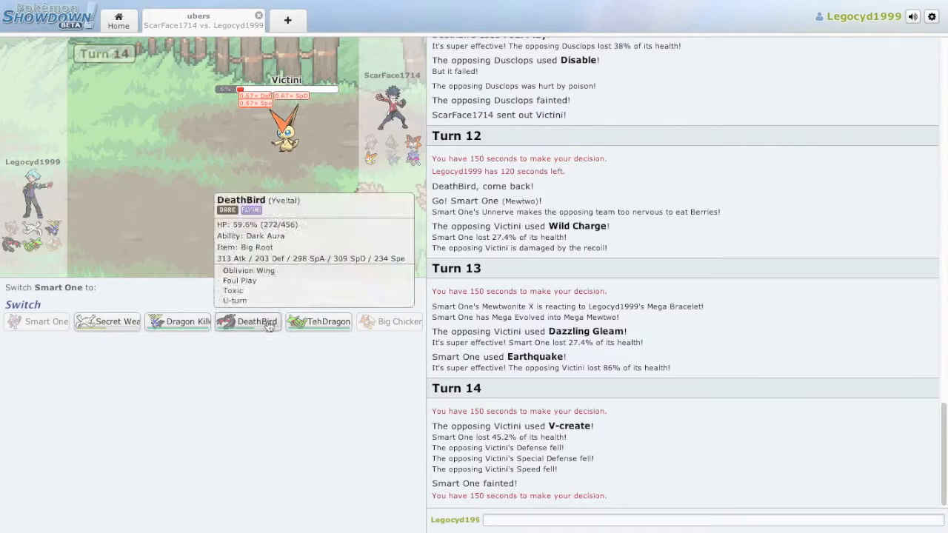
mouse_move(177, 322)
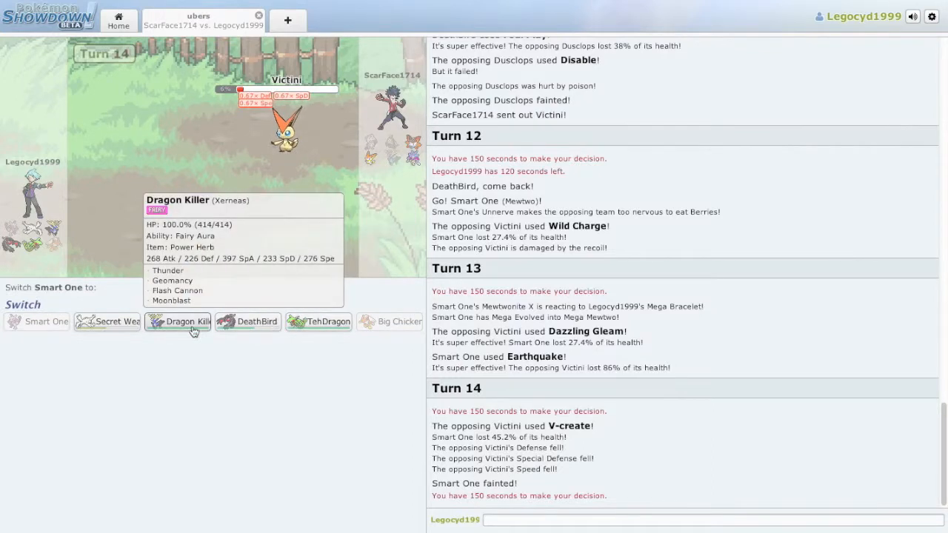
Switch DeathBird in for Smart One and knock out Victini with Foul Play
left_click(178, 321)
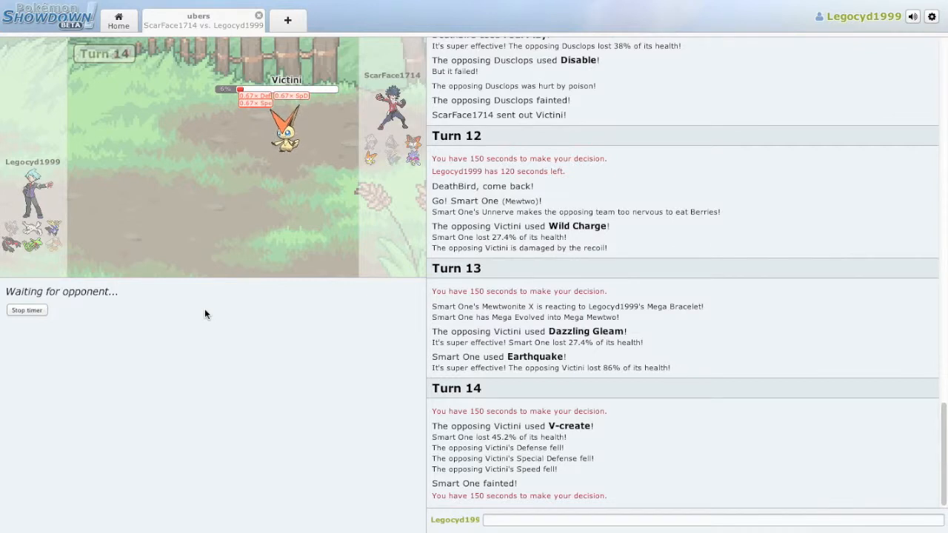
mouse_move(357, 305)
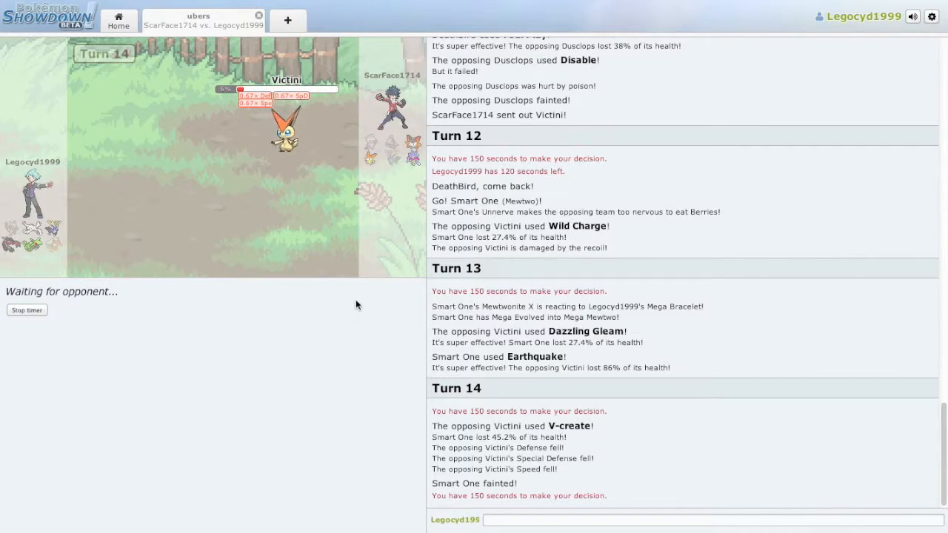
mouse_move(418, 304)
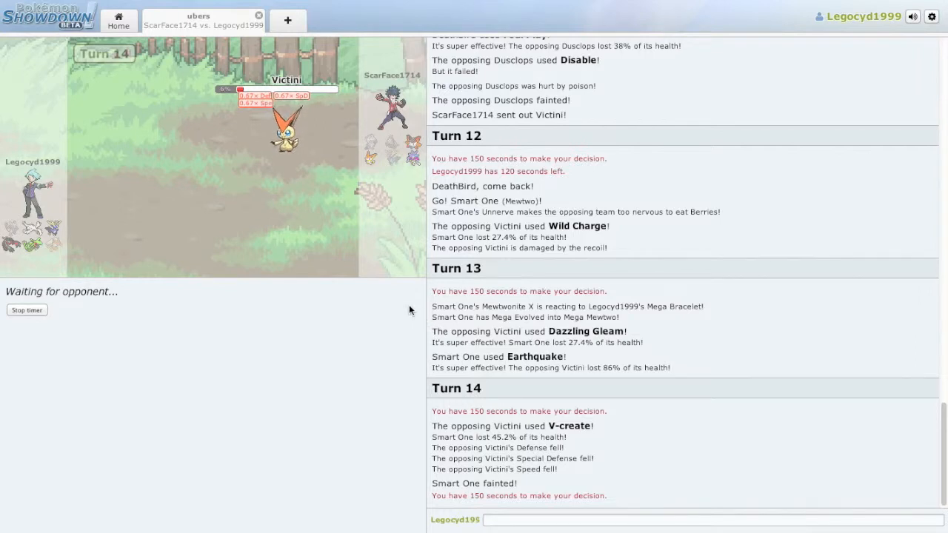
mouse_move(416, 308)
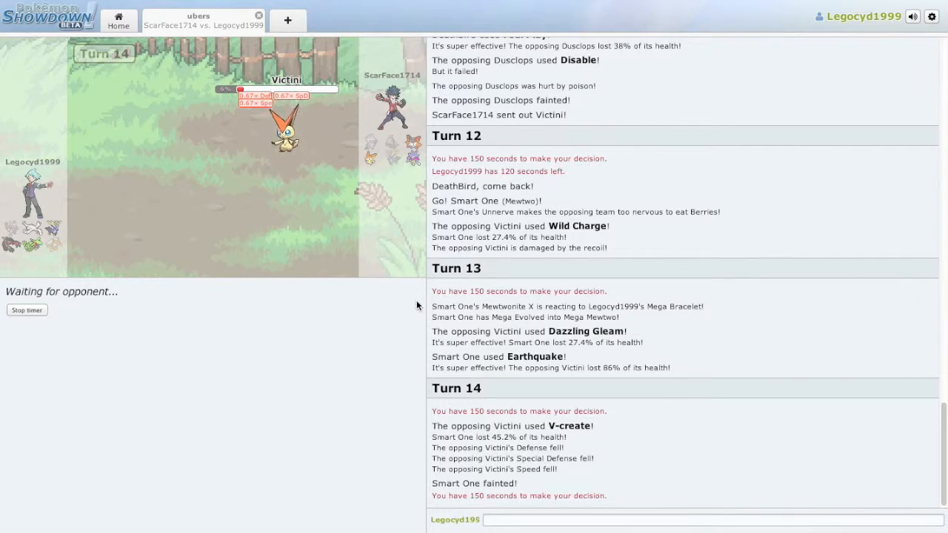
mouse_move(412, 304)
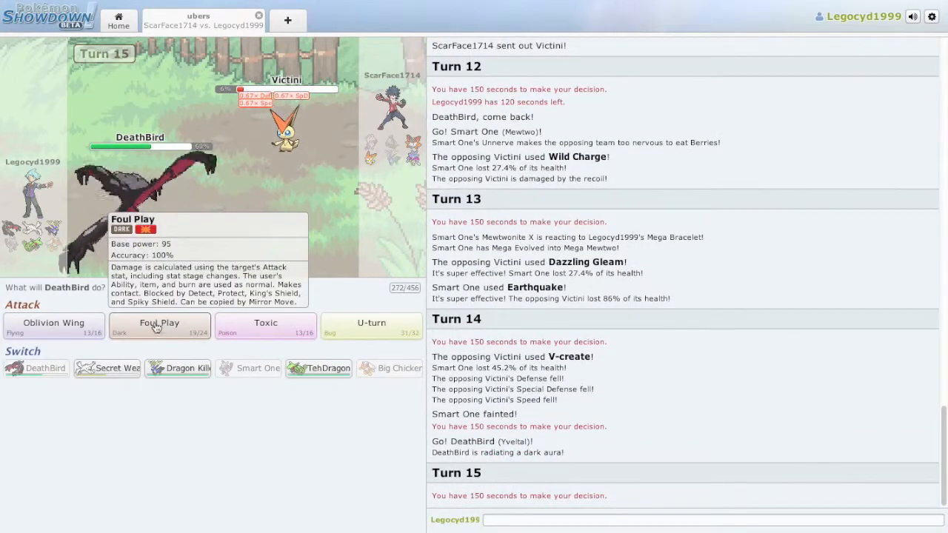
left_click(159, 326)
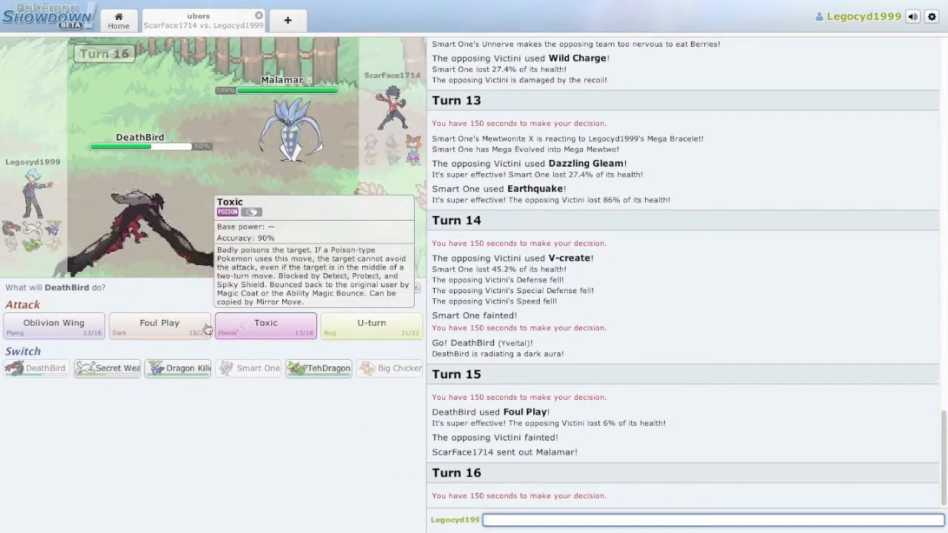
mouse_move(291, 133)
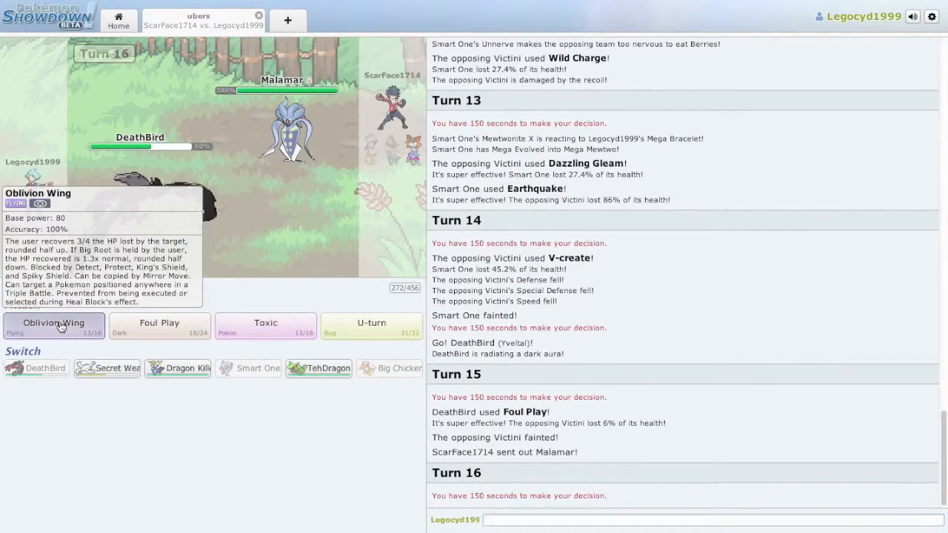
Hit Malamar with DeathBird's Oblivion Wing each turn until it faints
left_click(54, 326)
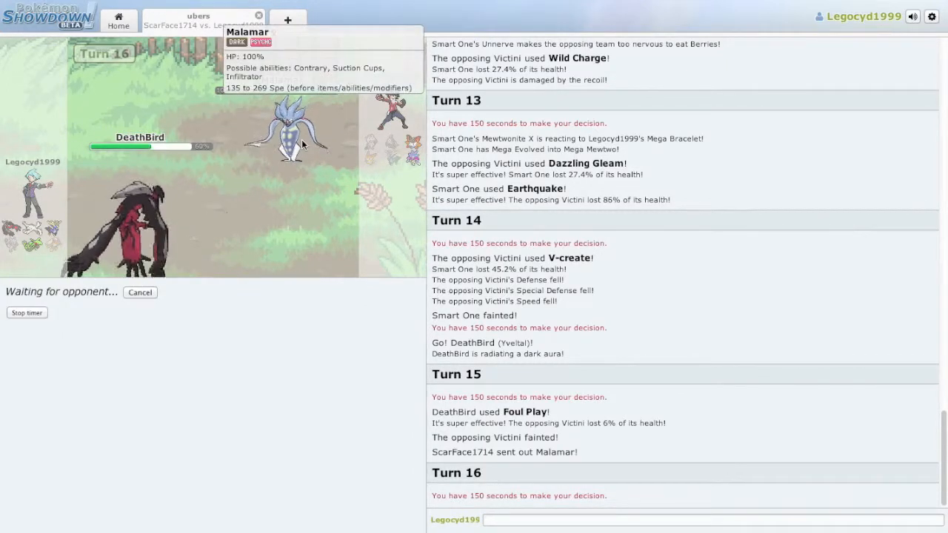
mouse_move(269, 305)
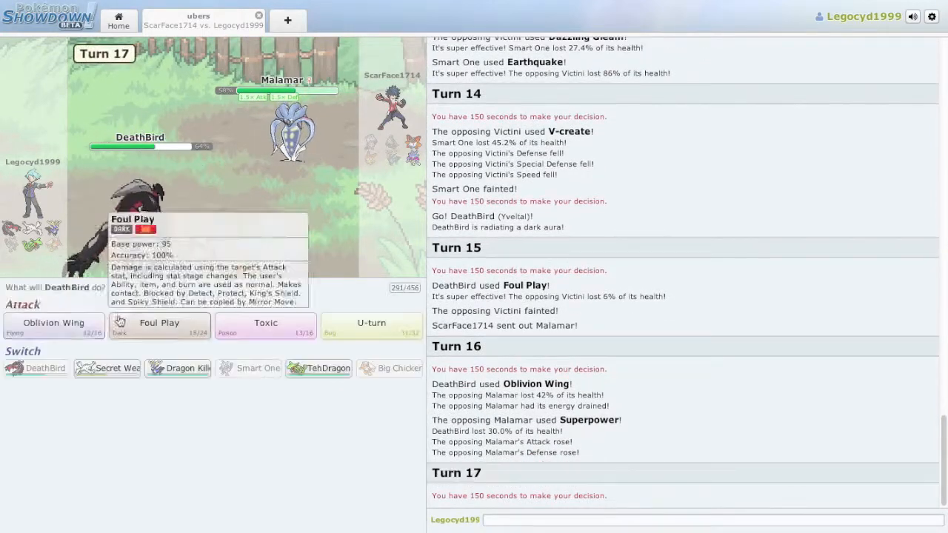
left_click(159, 326)
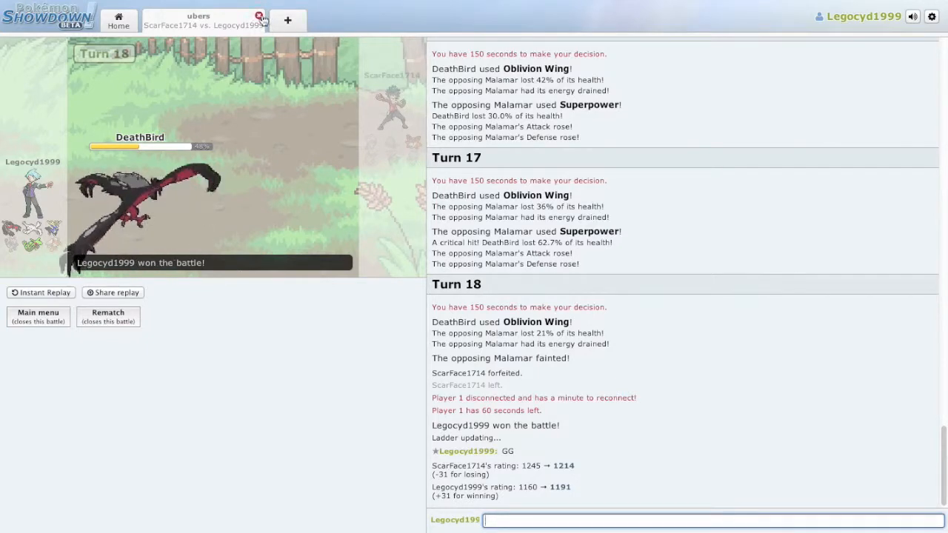
Close the finished Ubers battle tab and return to the Showdown home screen
left_click(257, 16)
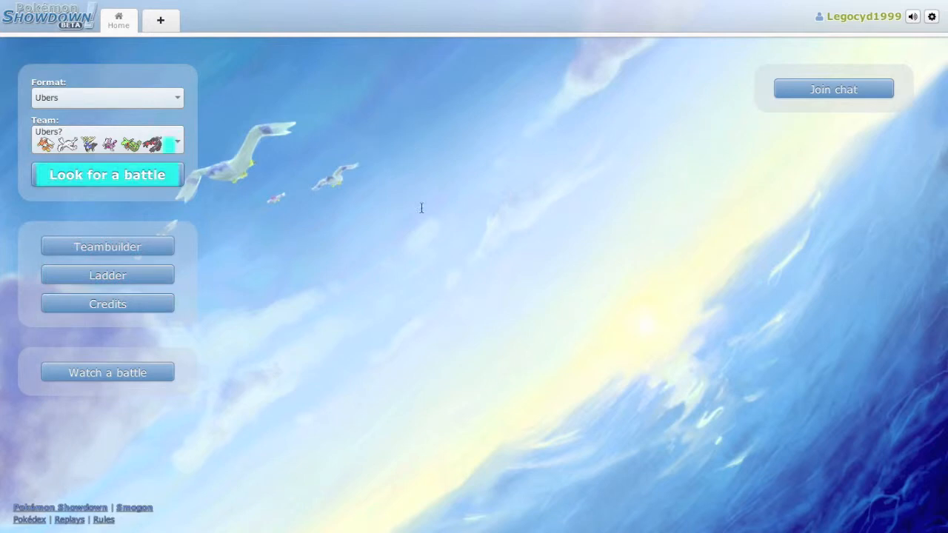
left_click(108, 175)
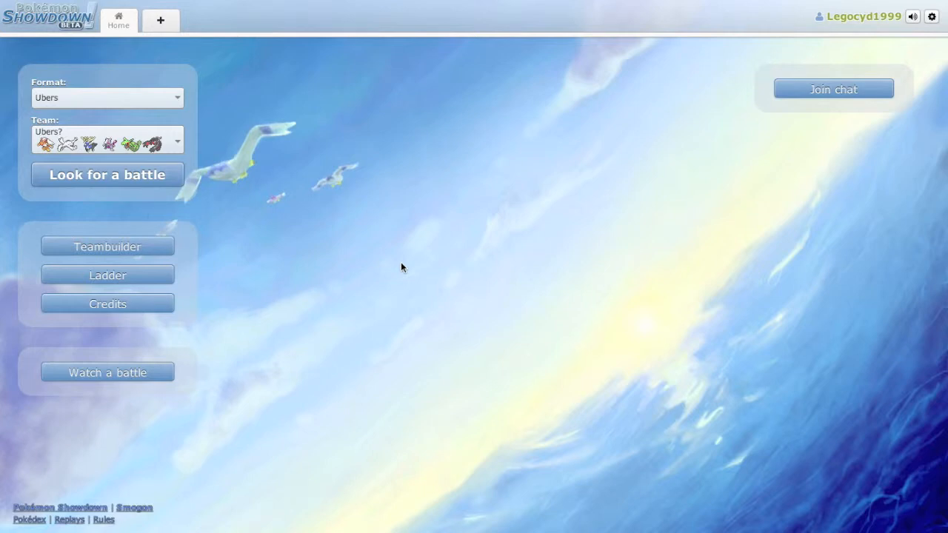
mouse_move(405, 263)
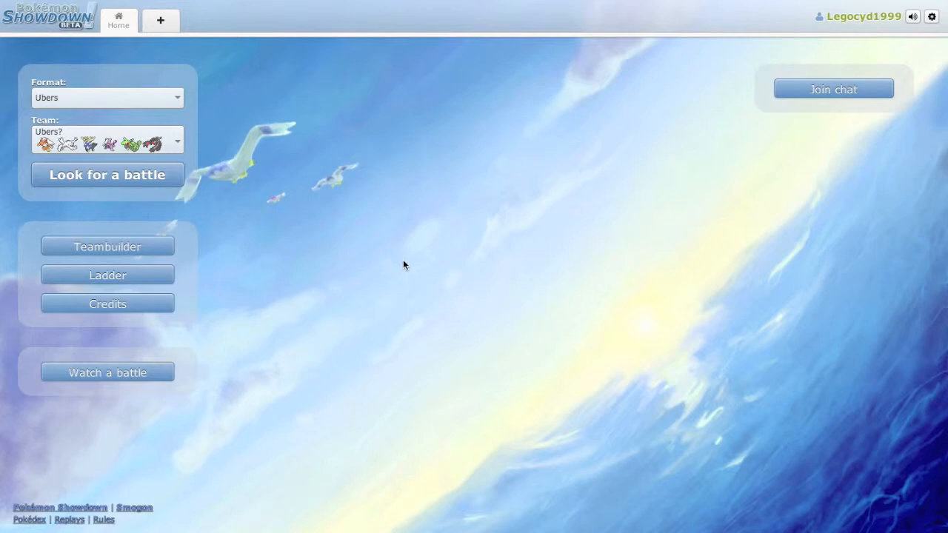
mouse_move(395, 265)
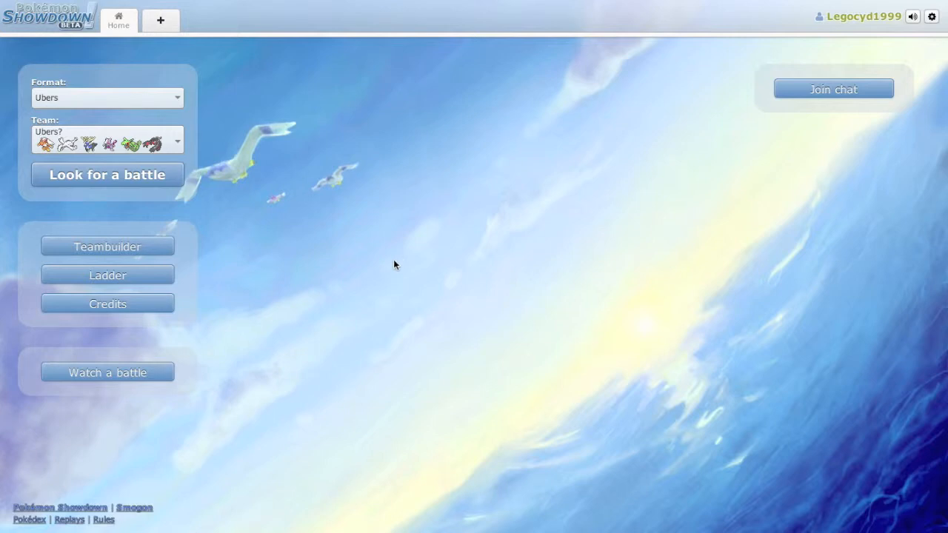
mouse_move(391, 263)
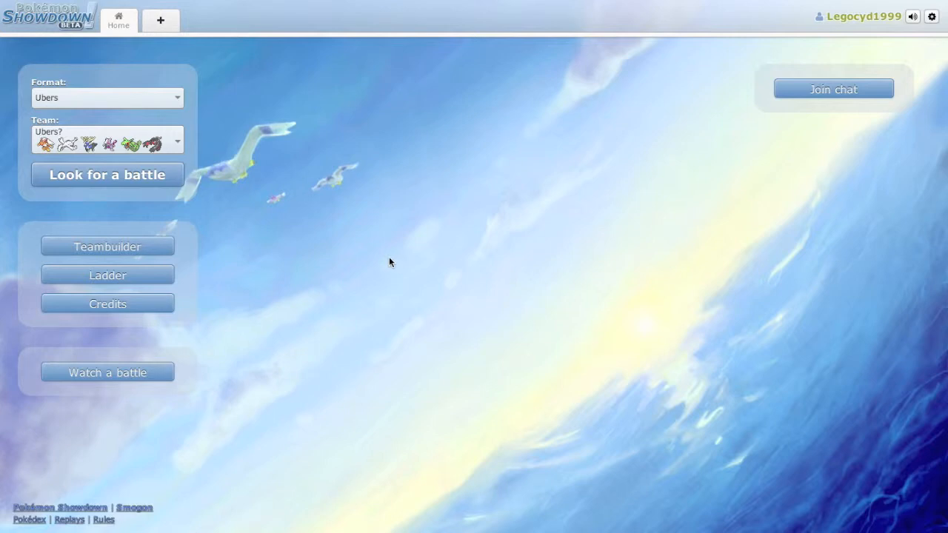